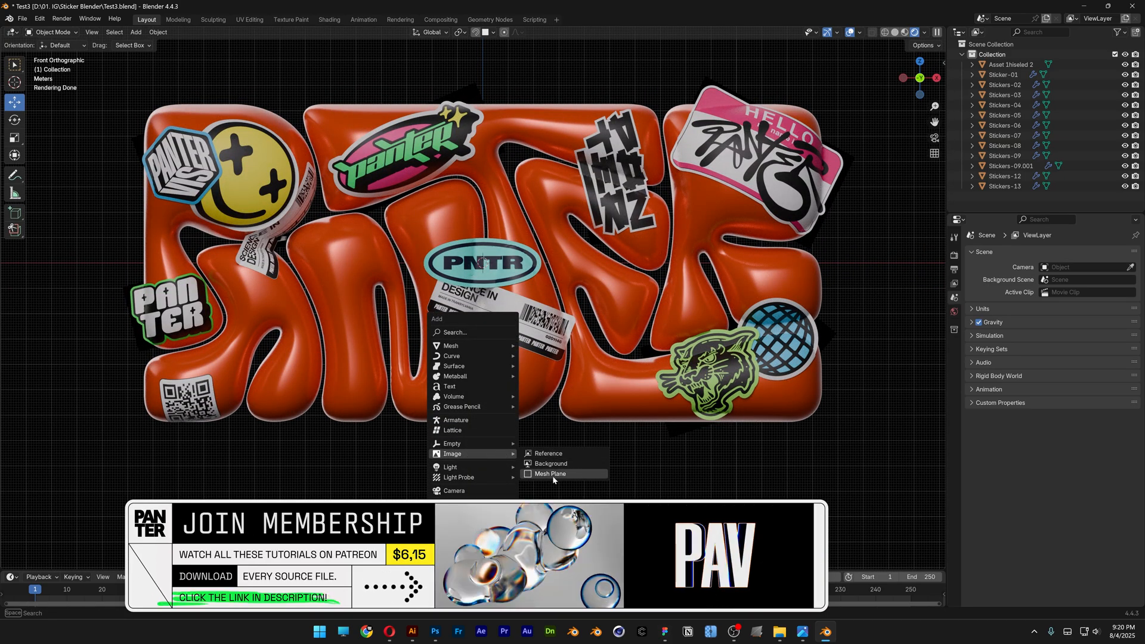
- Start an image-as-mesh-plane import and pick the Stickers-14.png pixel-heart image
click(548, 473)
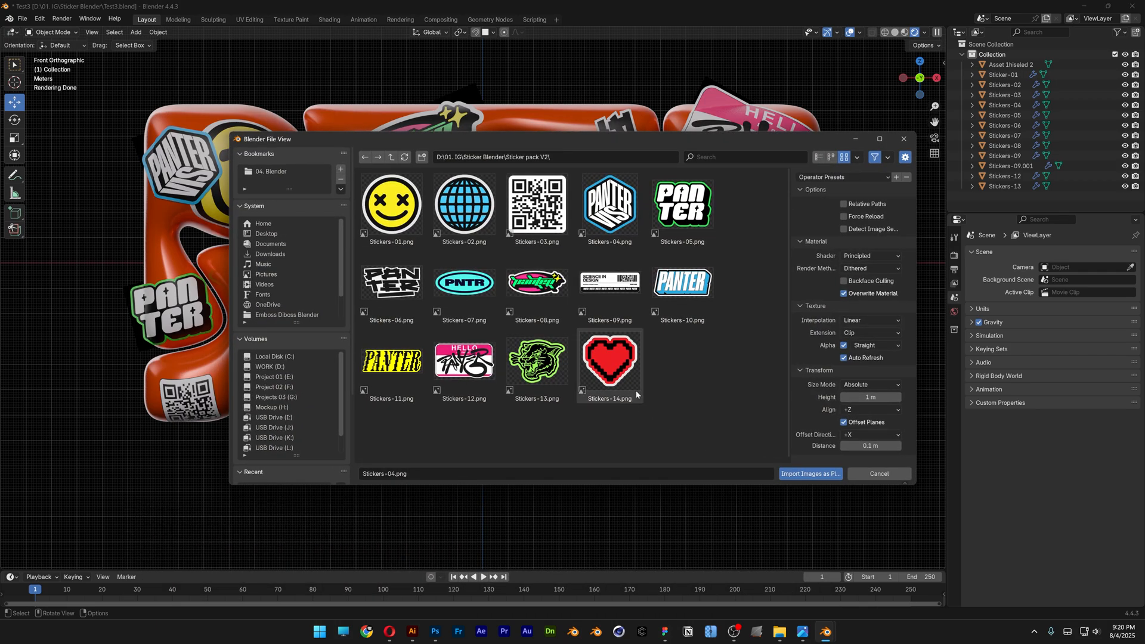
mouse_move(608, 358)
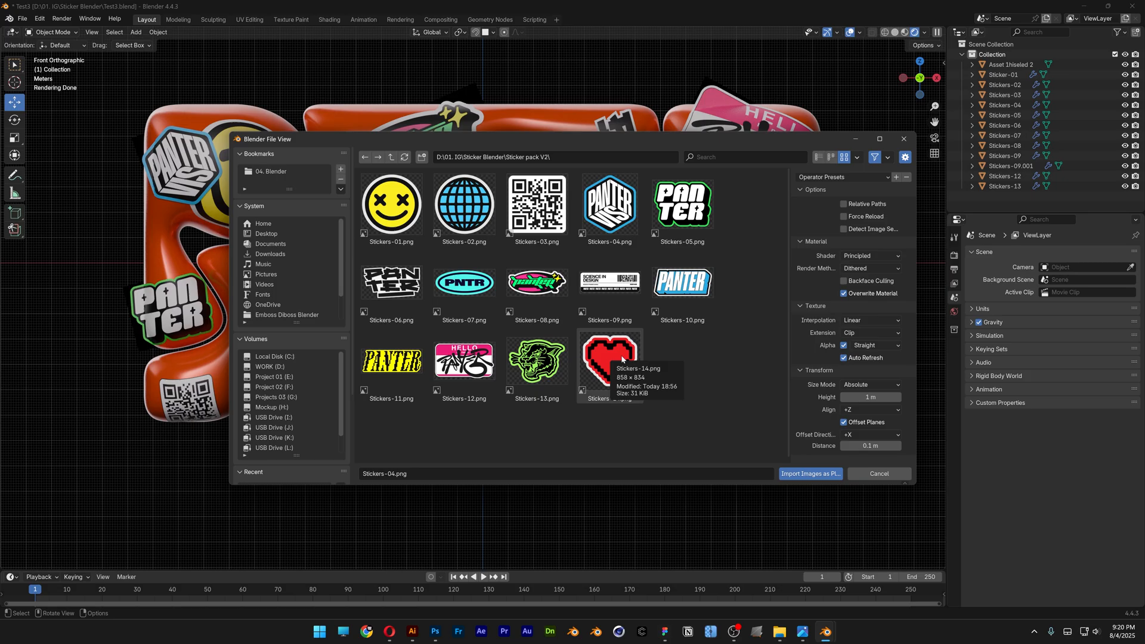
click(610, 359)
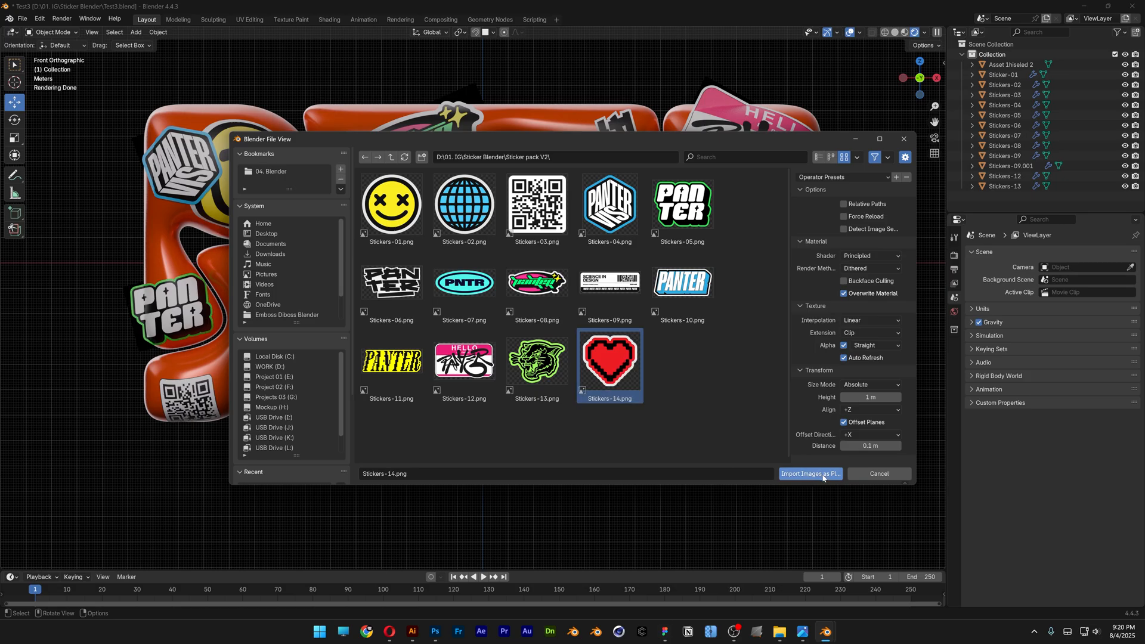
- Import the heart as a plane, stand it upright (90° on X), scale it to 2.673 and move it onto the lettering
click(810, 473)
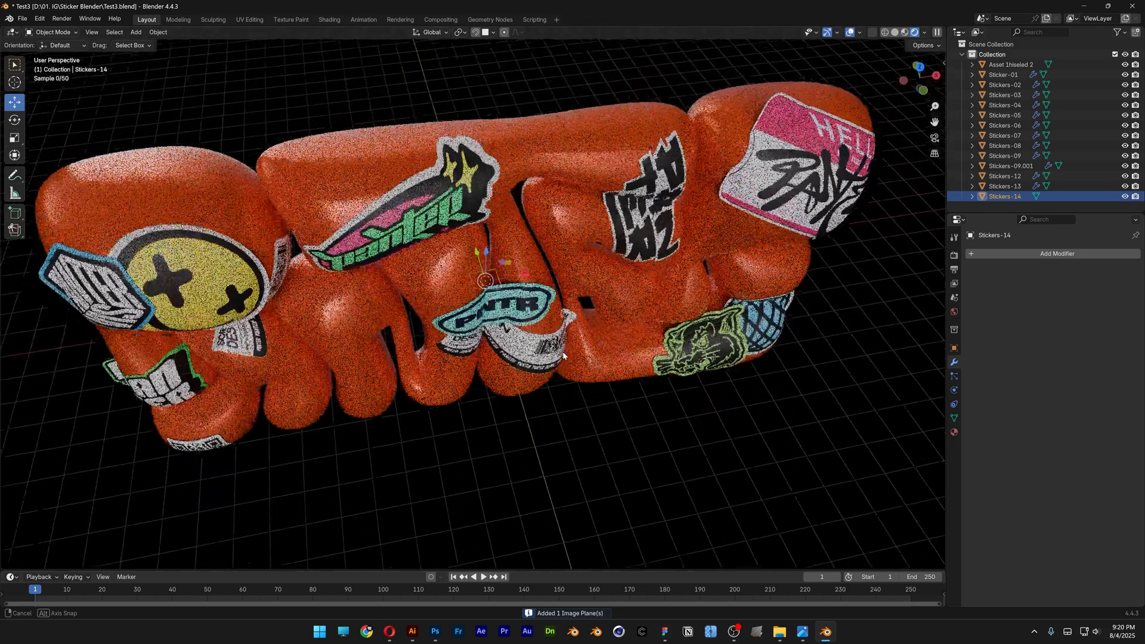
drag(485, 281, 516, 388)
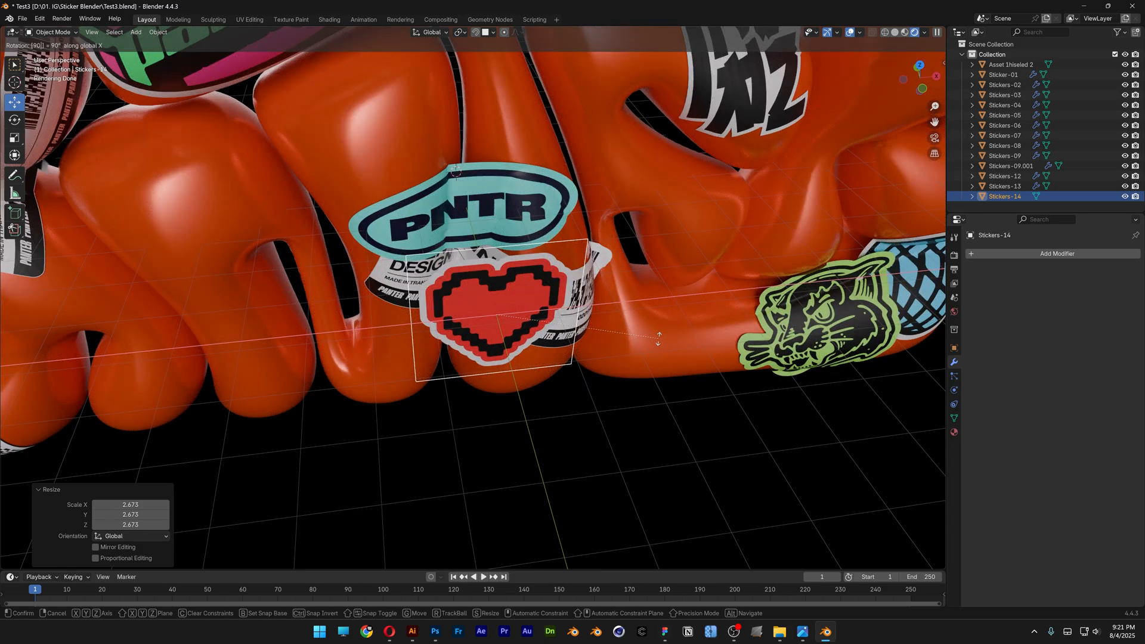
click(954, 351)
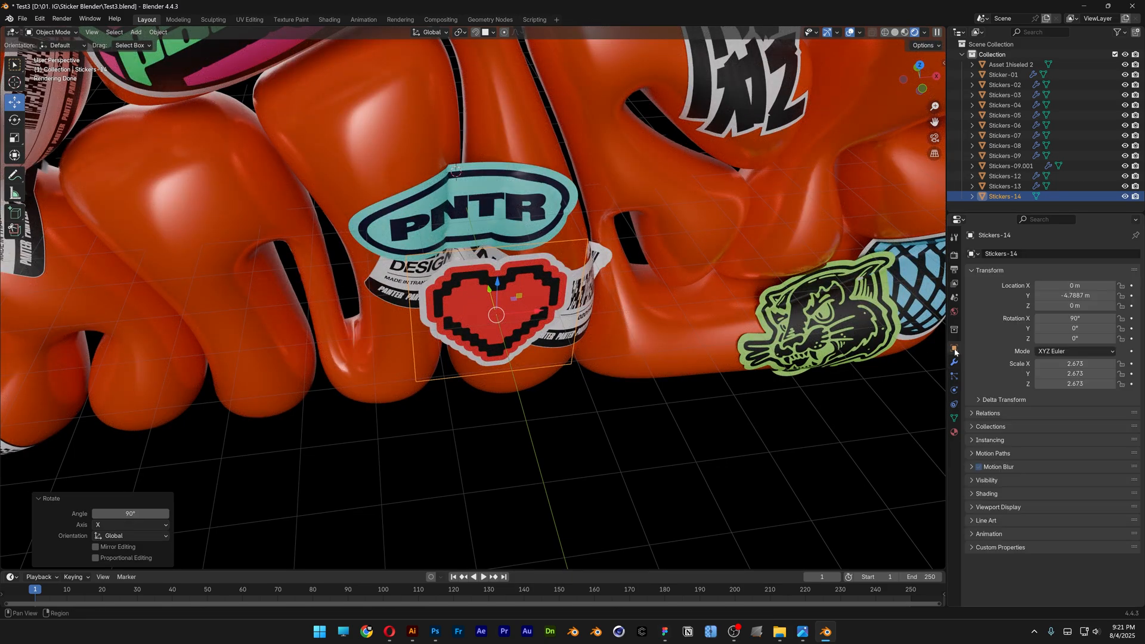
double_click(1073, 318)
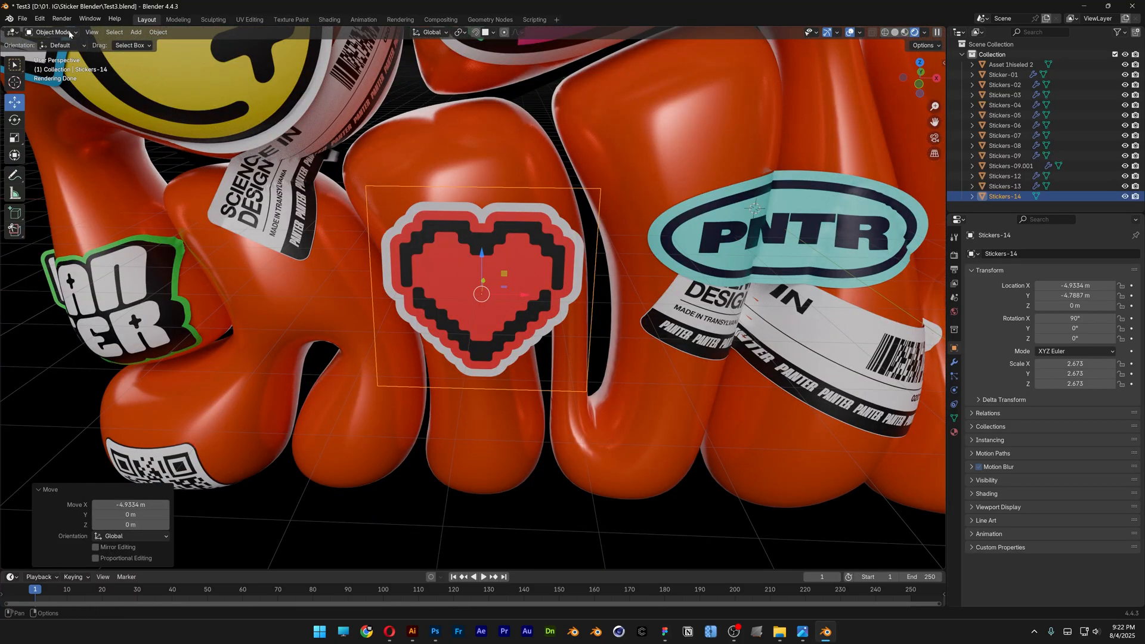
- In Edit Mode, subdivide the heart plane's mesh with Number of Cuts set to 50
click(51, 32)
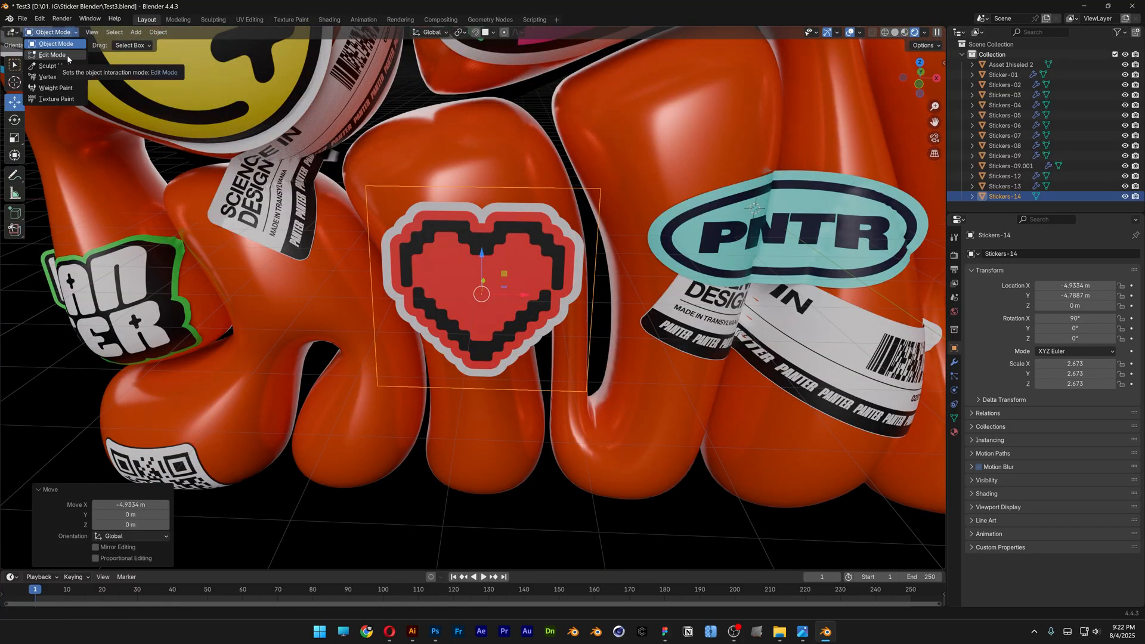
click(52, 54)
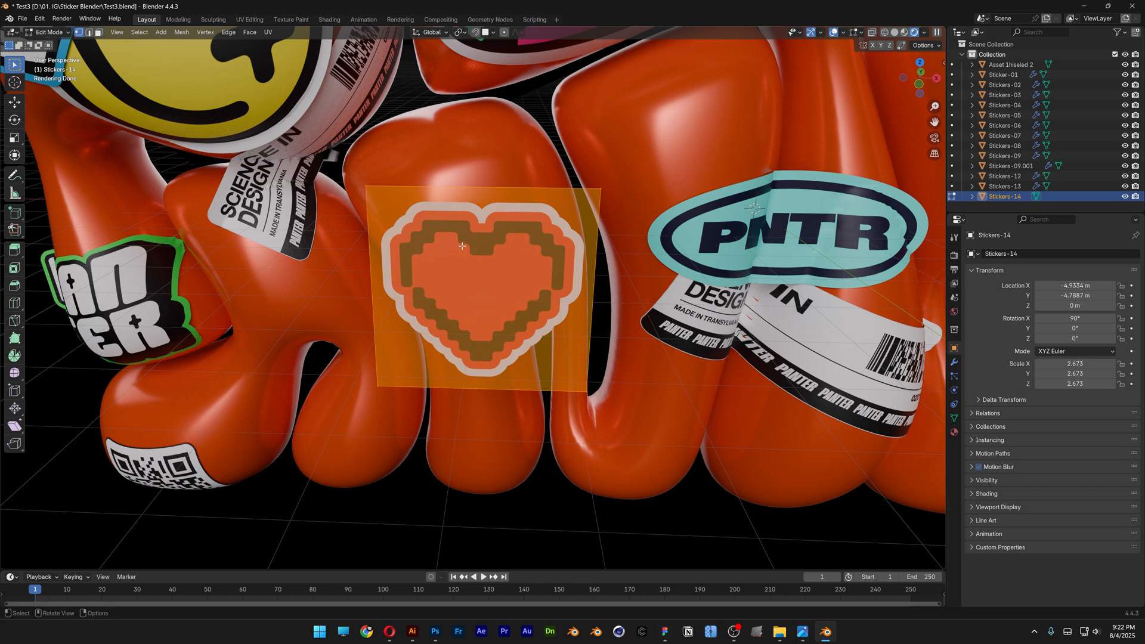
right_click(461, 246)
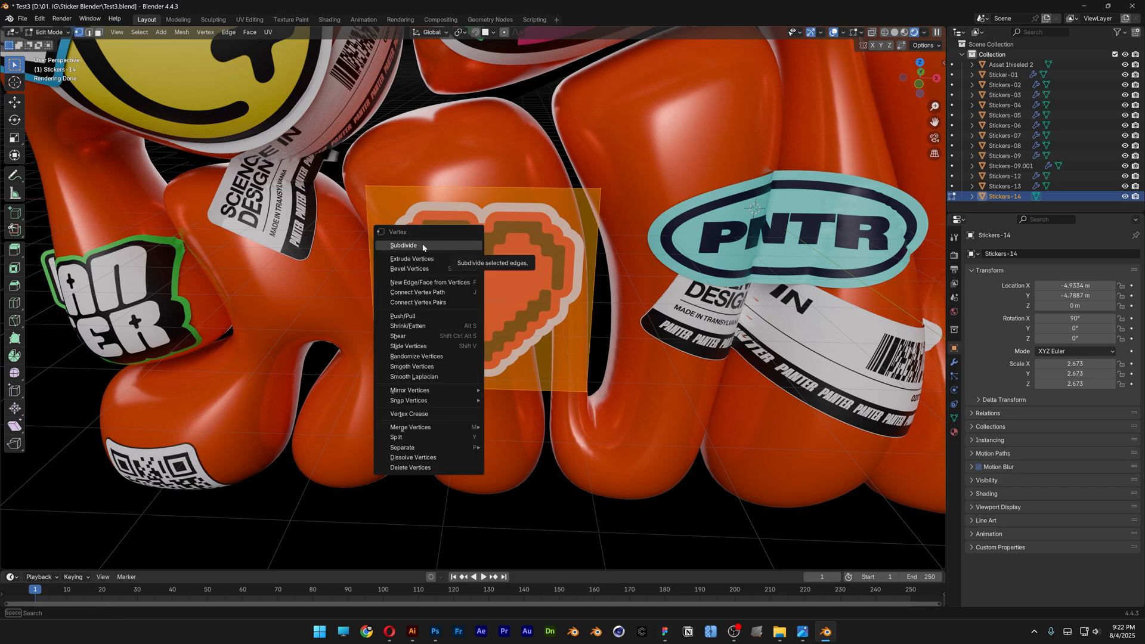
click(403, 245)
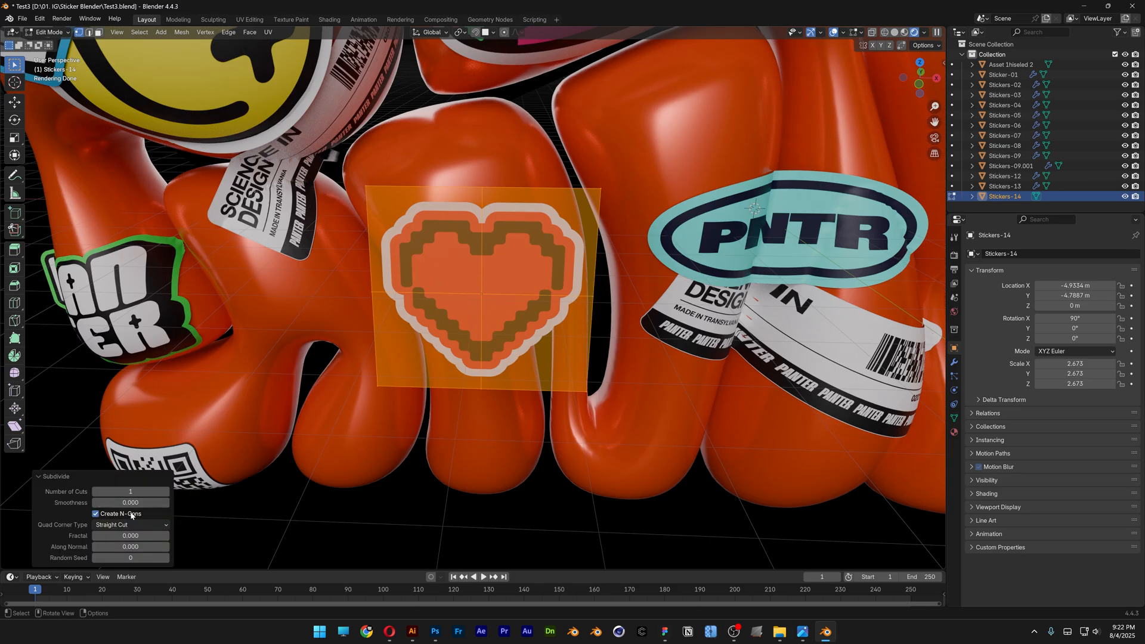
click(130, 490)
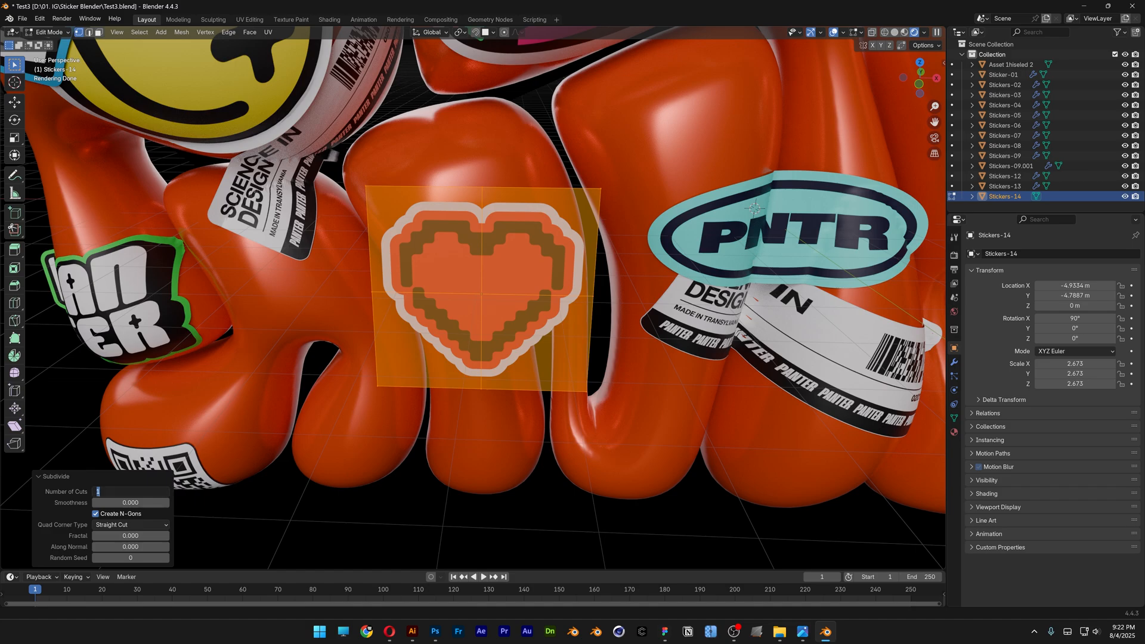
text(50)
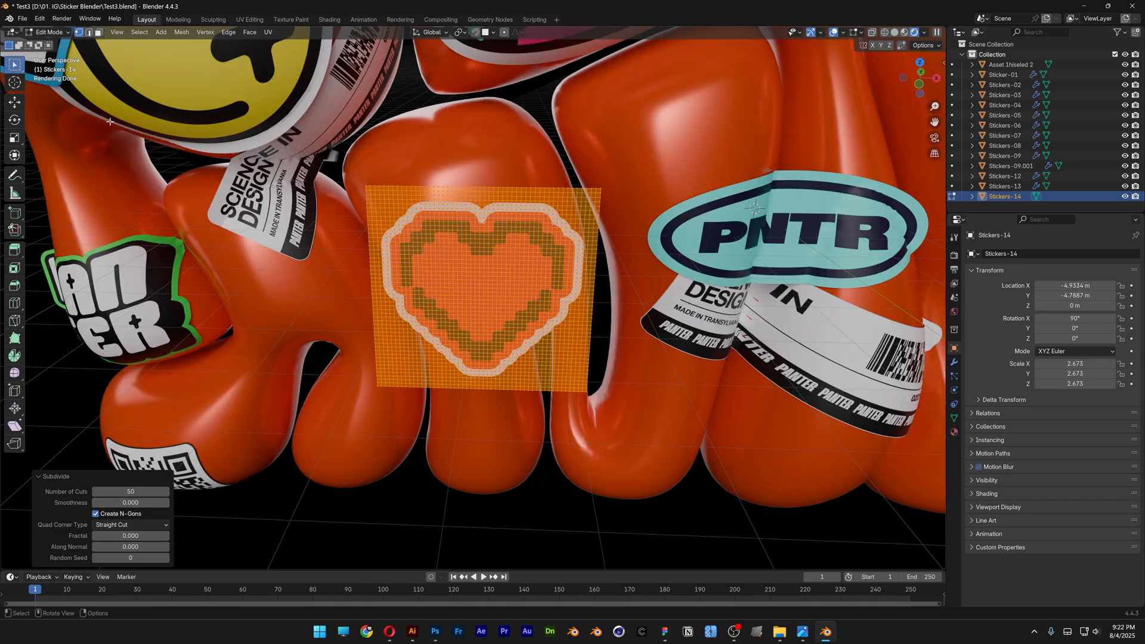
click(47, 32)
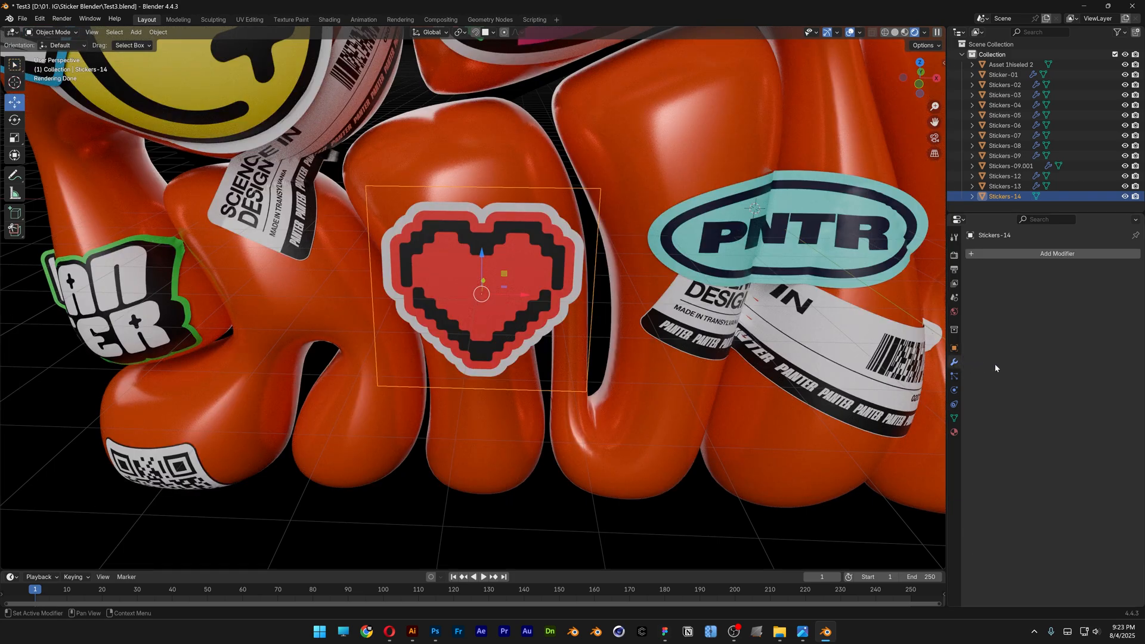
- Add a Shrinkwrap modifier to the heart plane via the modifier search ('sh')
click(1054, 253)
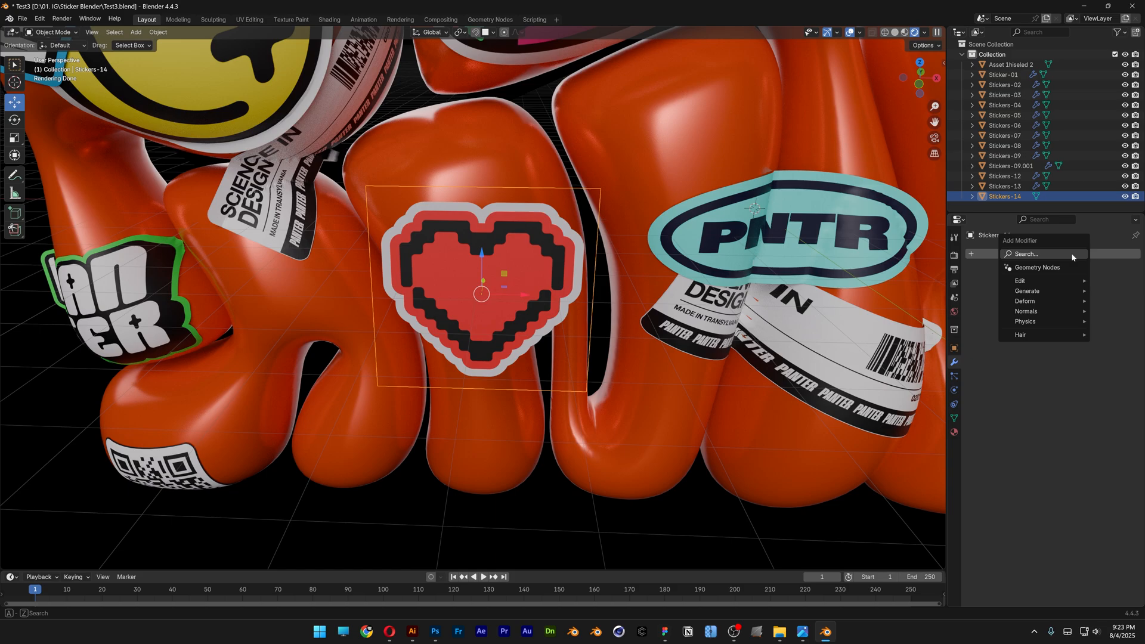
text(sh)
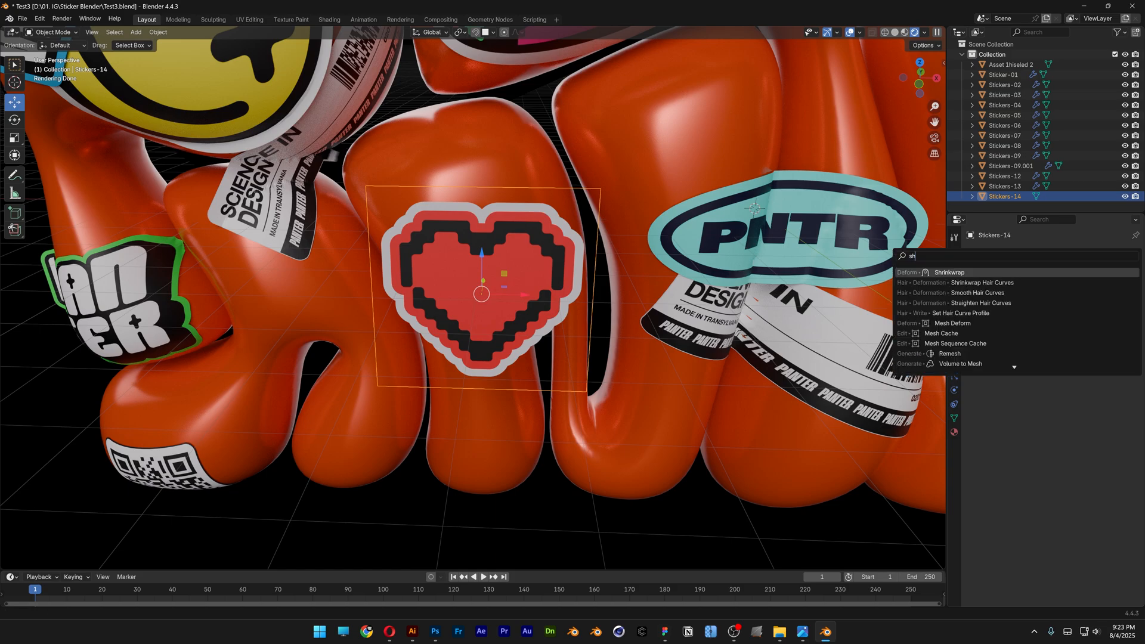
click(949, 272)
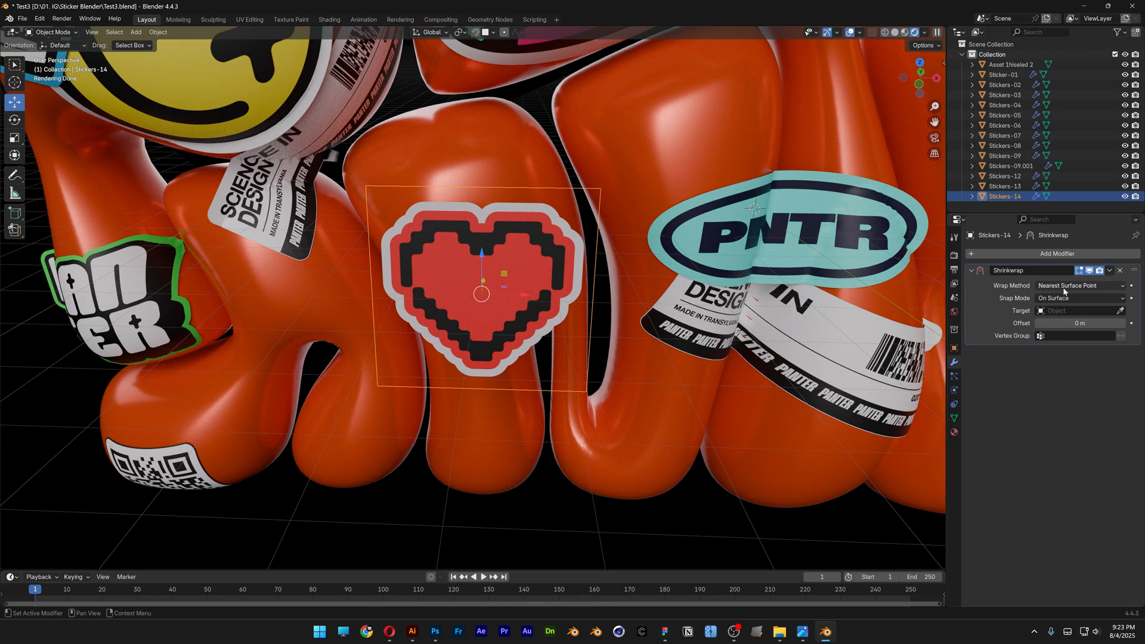
- Set the Shrinkwrap Wrap Method to Project and Snap Mode to Above Surface
click(1078, 285)
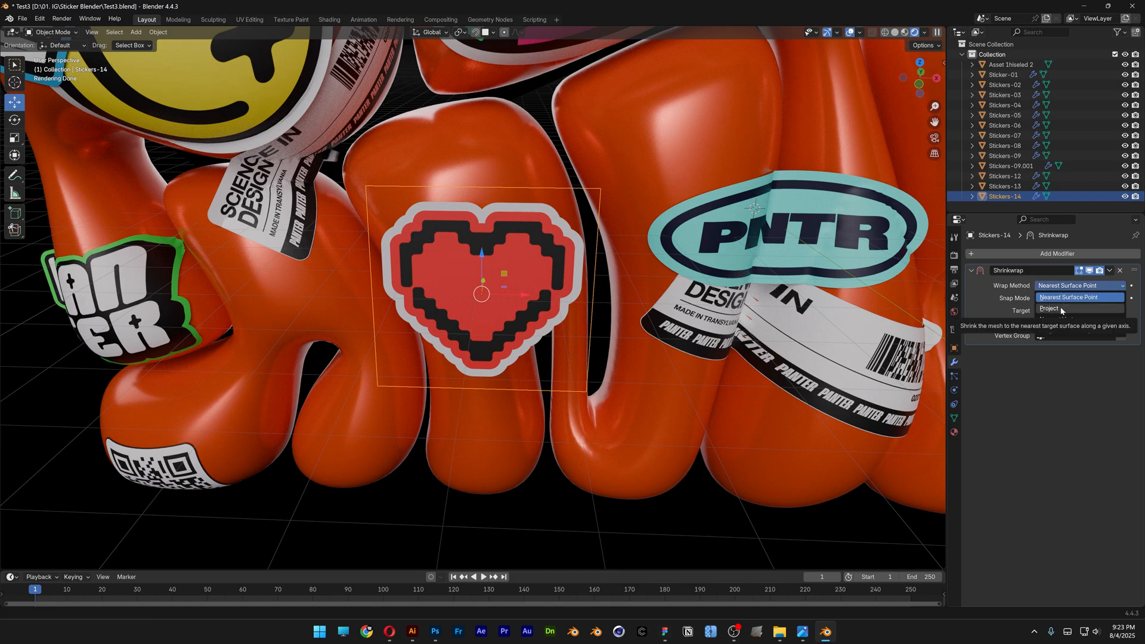
click(1049, 308)
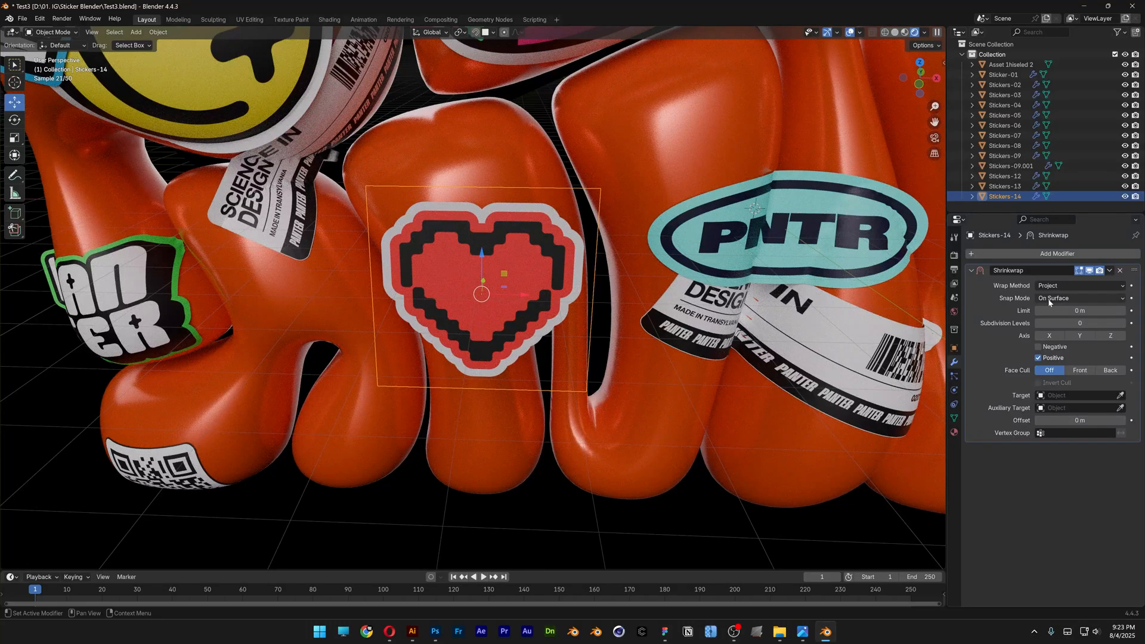
click(1077, 298)
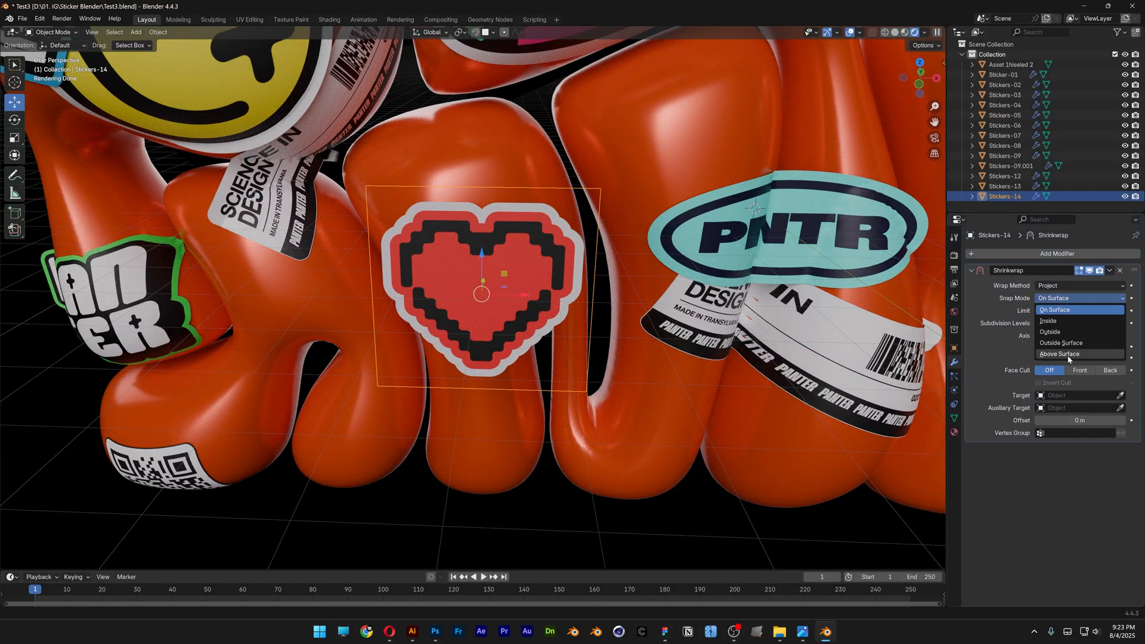
click(1058, 354)
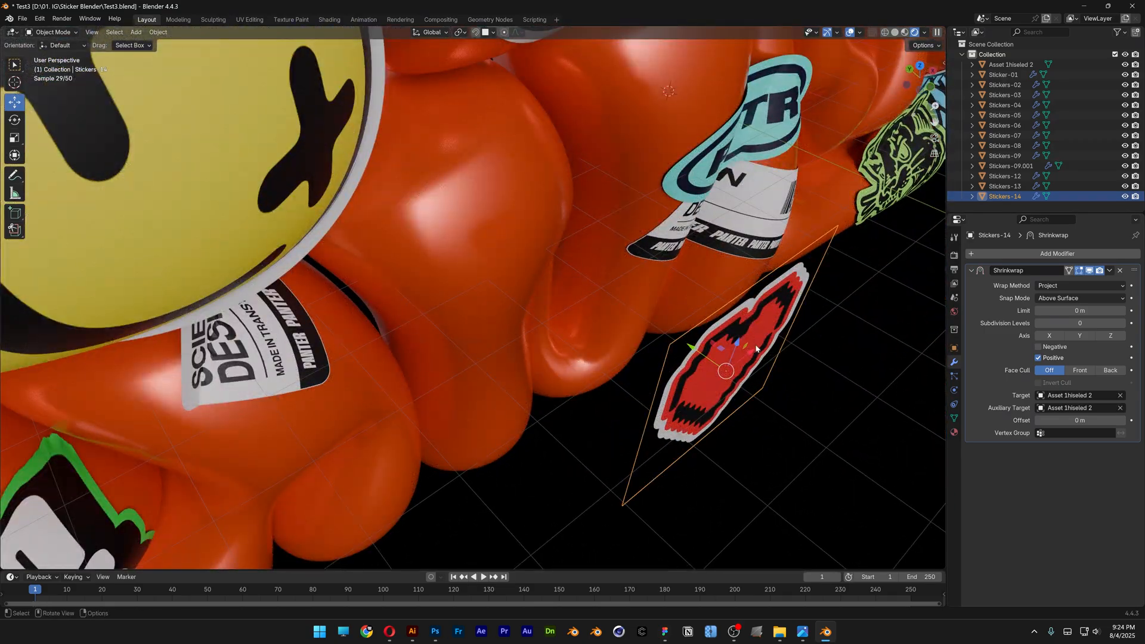
- Orbit the view to inspect the heart wrapped onto Asset Shieled 2 with a 0.01 m offset
drag(726, 371, 639, 357)
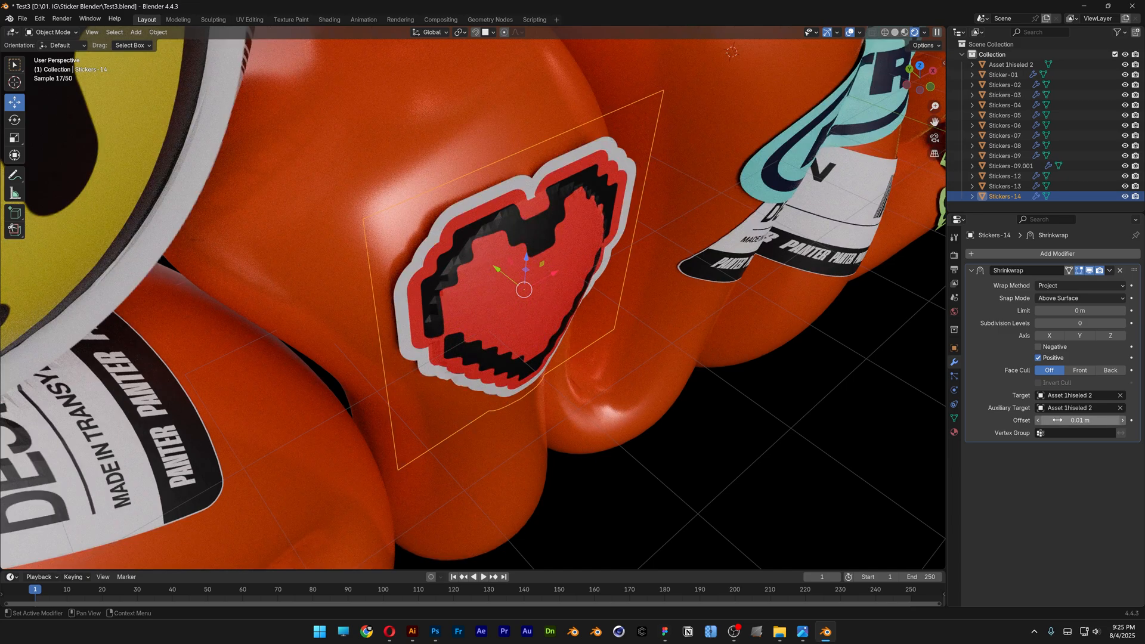
mouse_move(522, 271)
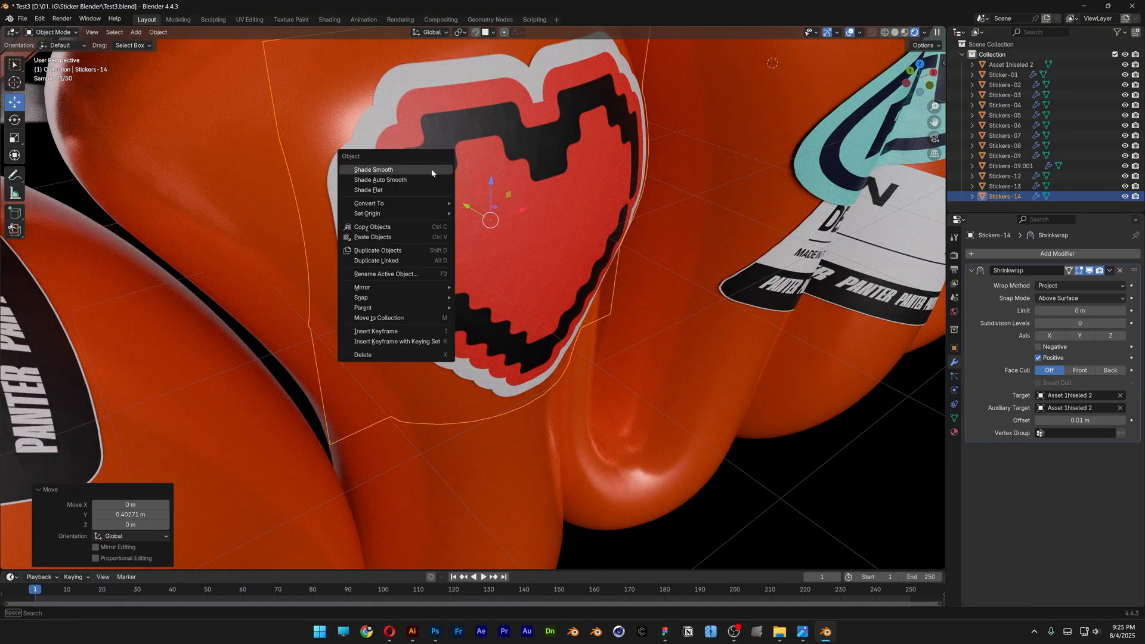
- Apply Shade Smooth to the wrapped heart sticker plane
click(371, 169)
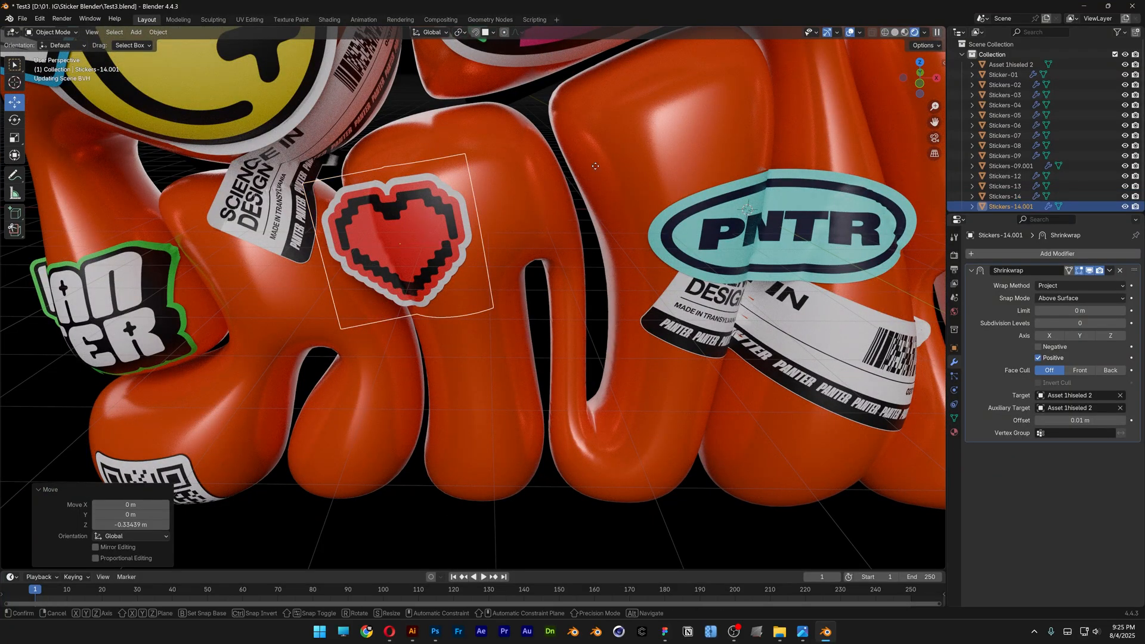
- Move the duplicated heart past the PNTR sticker and set it beside the tiger sticker on a lower-right letter
drag(400, 241, 595, 165)
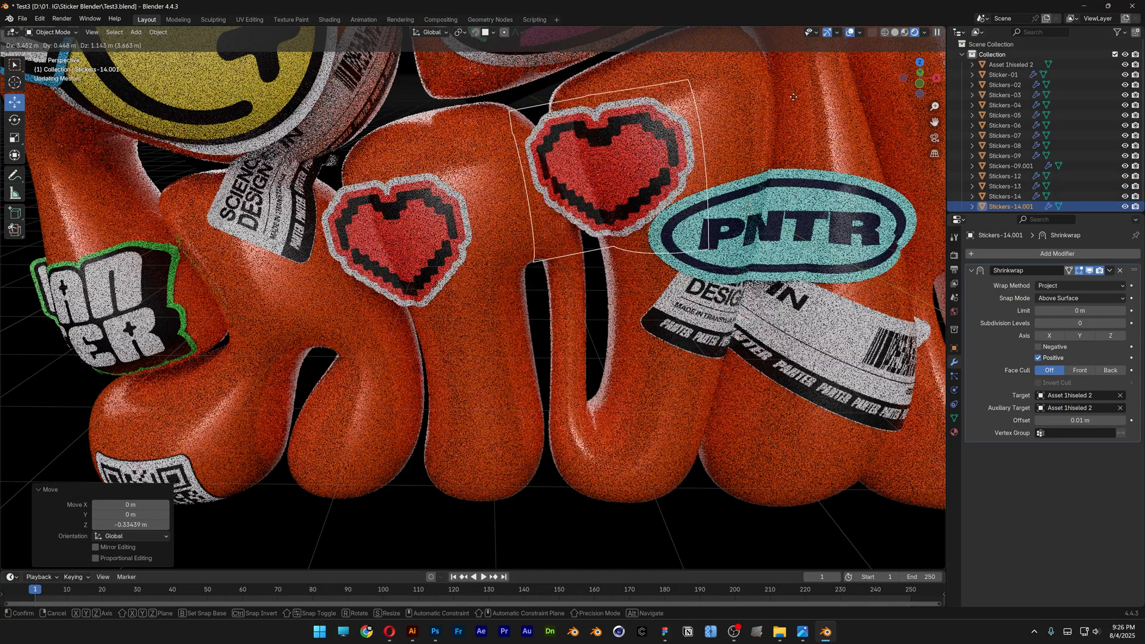
drag(591, 176, 643, 347)
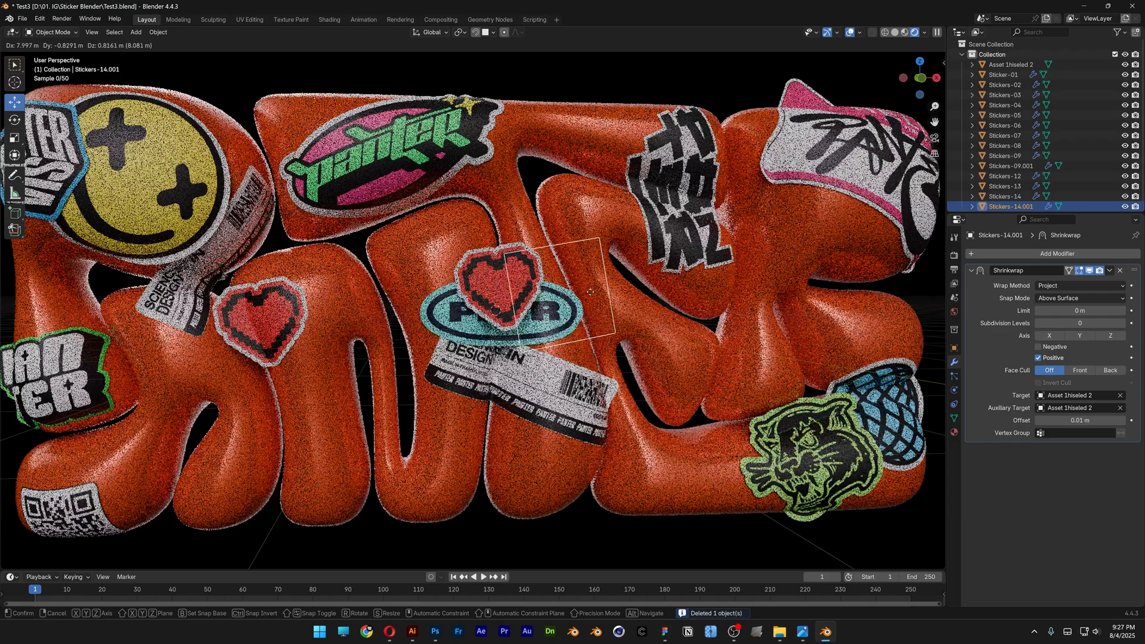
drag(501, 292, 694, 364)
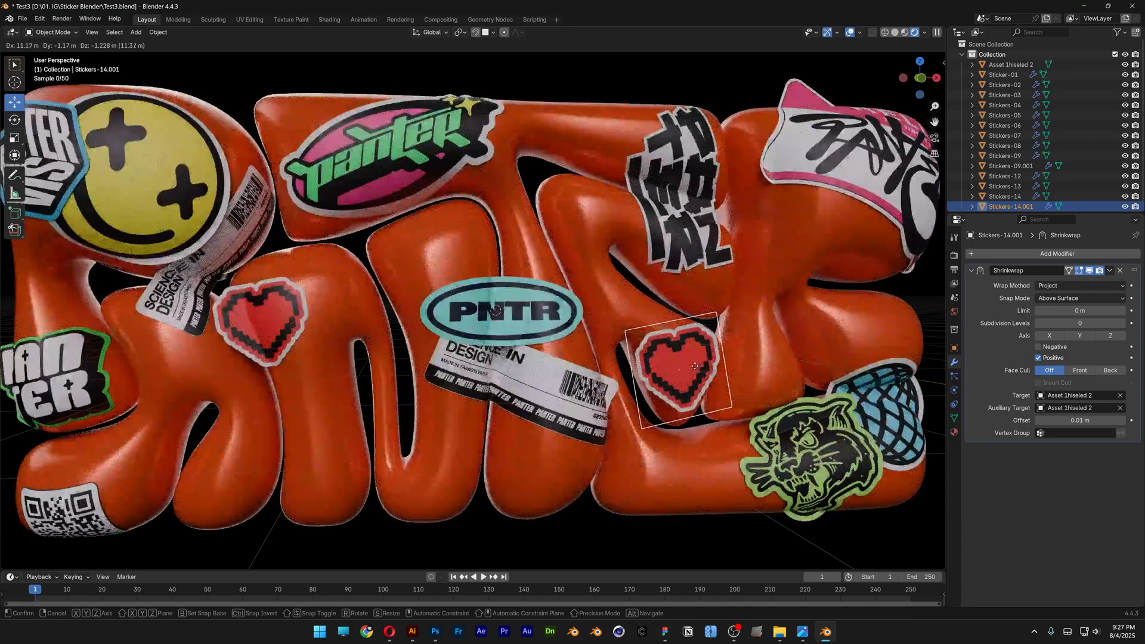